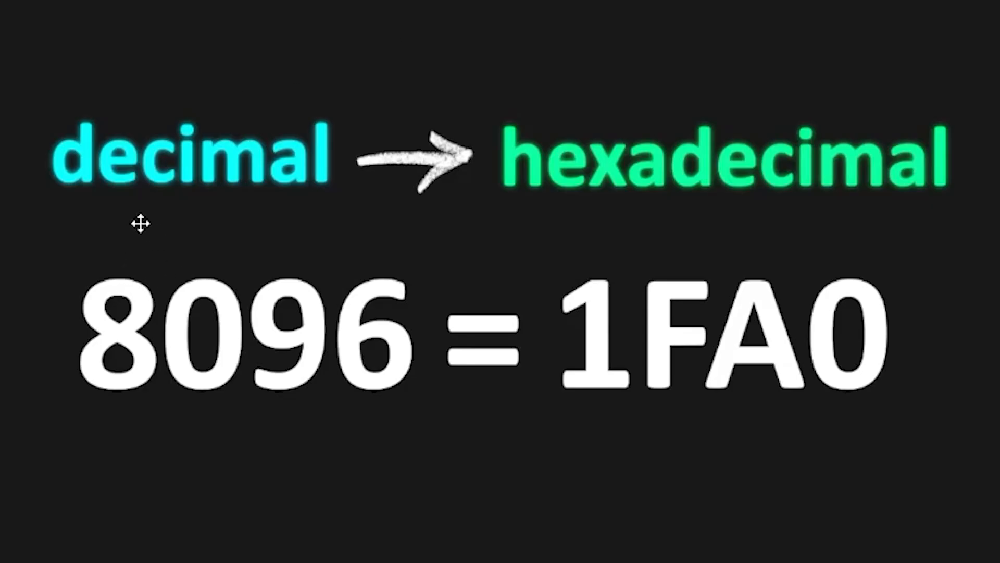
{"action": "mouse_move", "coordinate": [425, 217]}
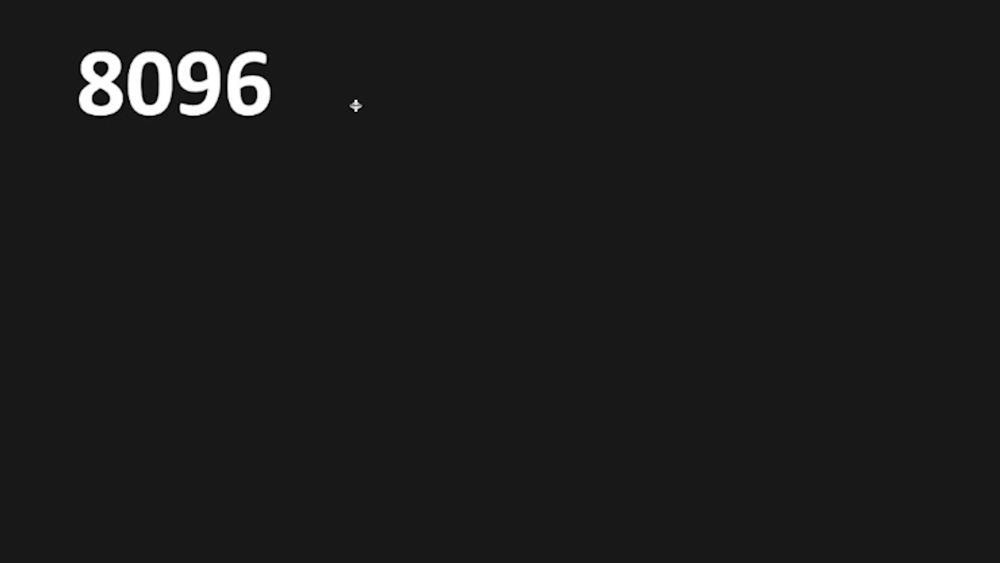
{"action": "mouse_move", "coordinate": [362, 78]}
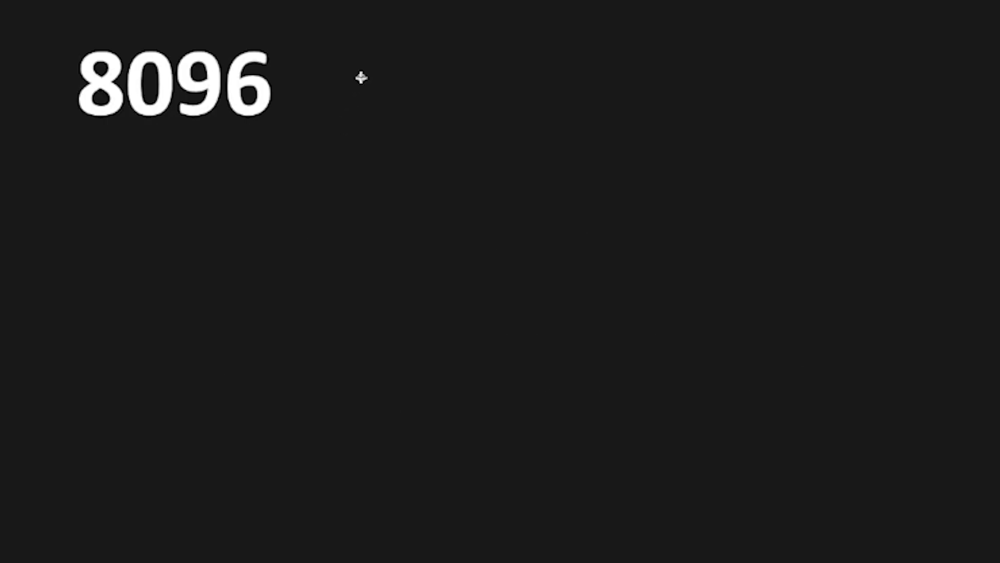
{"action": "mouse_move", "coordinate": [214, 187]}
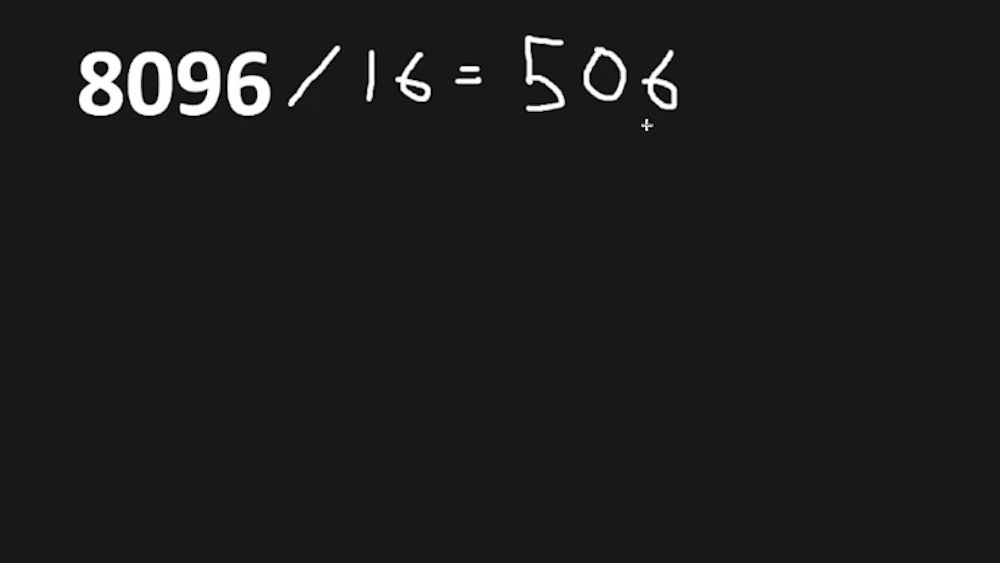
{"action": "mouse_move", "coordinate": [752, 72]}
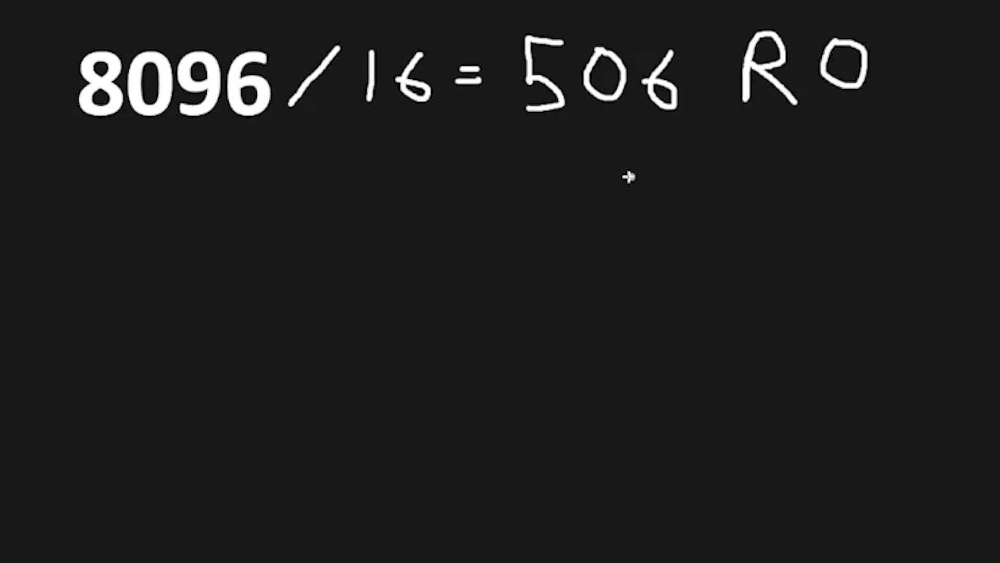
{"action": "mouse_move", "coordinate": [150, 166]}
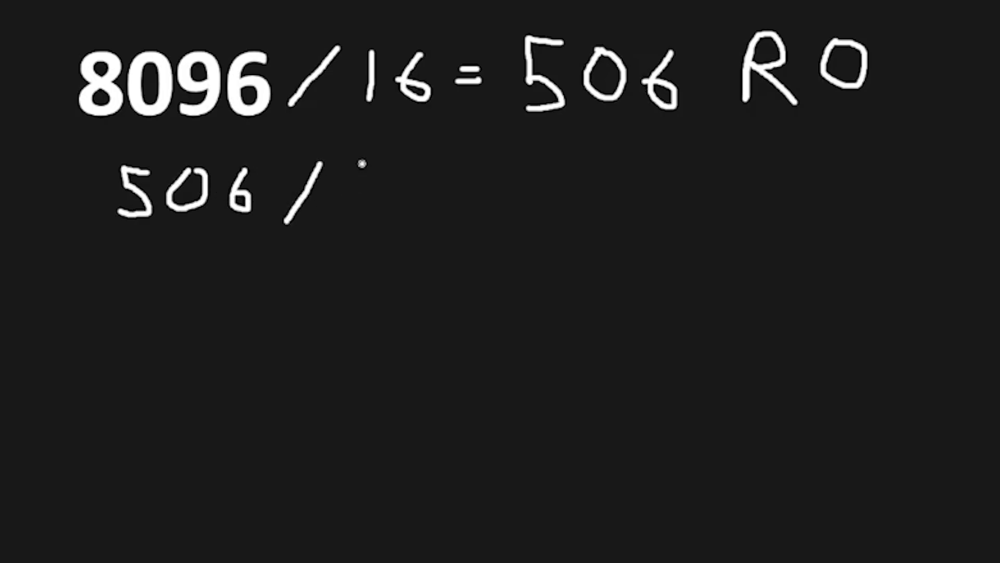
Handwrite the second row 506 / 16 = 31 below the first division line.
{"action": "type", "text": "16 = 31"}
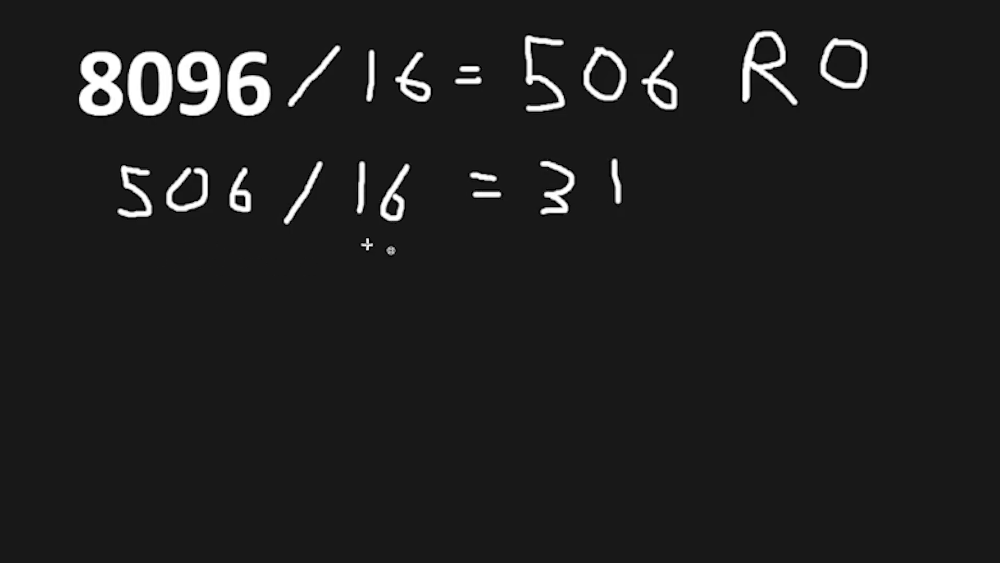
{"action": "mouse_move", "coordinate": [740, 178]}
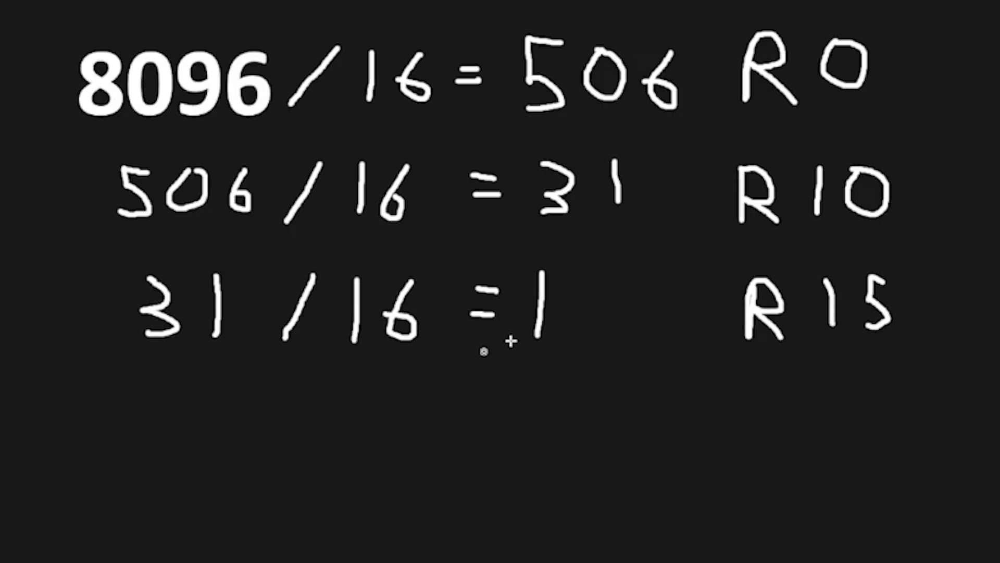
Handwrite the final row 1 / 16 = 0 remainder 1 to complete the division chain.
{"action": "left_click_drag", "start_coordinate": [207, 396], "coordinate": [213, 453]}
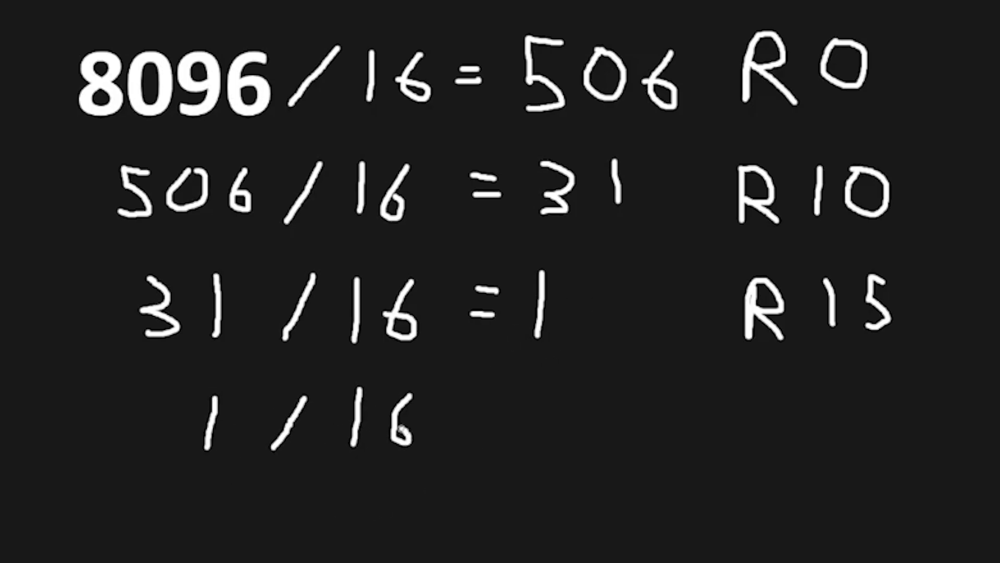
{"action": "type", "text": "=0 R 1"}
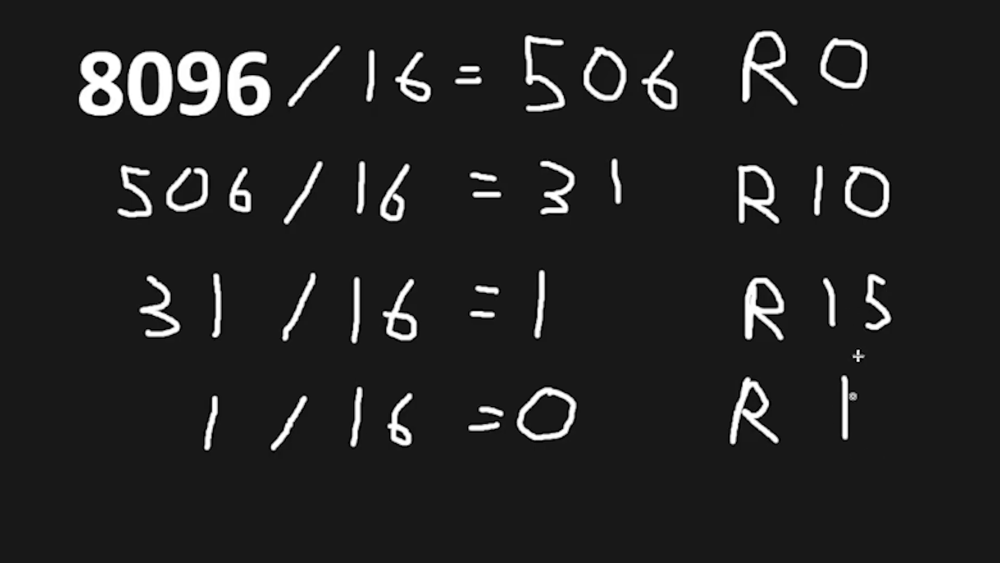
{"action": "mouse_move", "coordinate": [893, 471]}
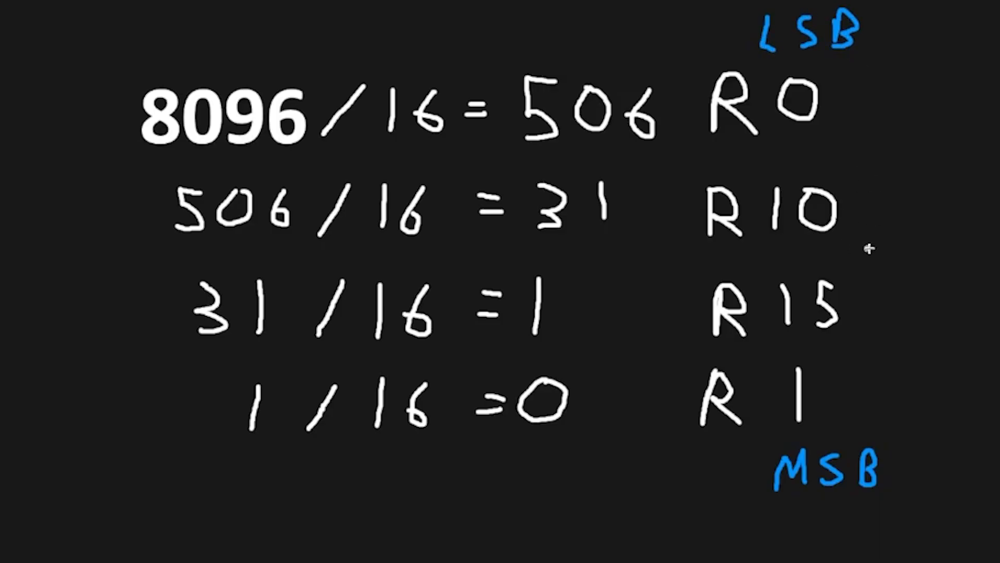
{"action": "mouse_move", "coordinate": [840, 249]}
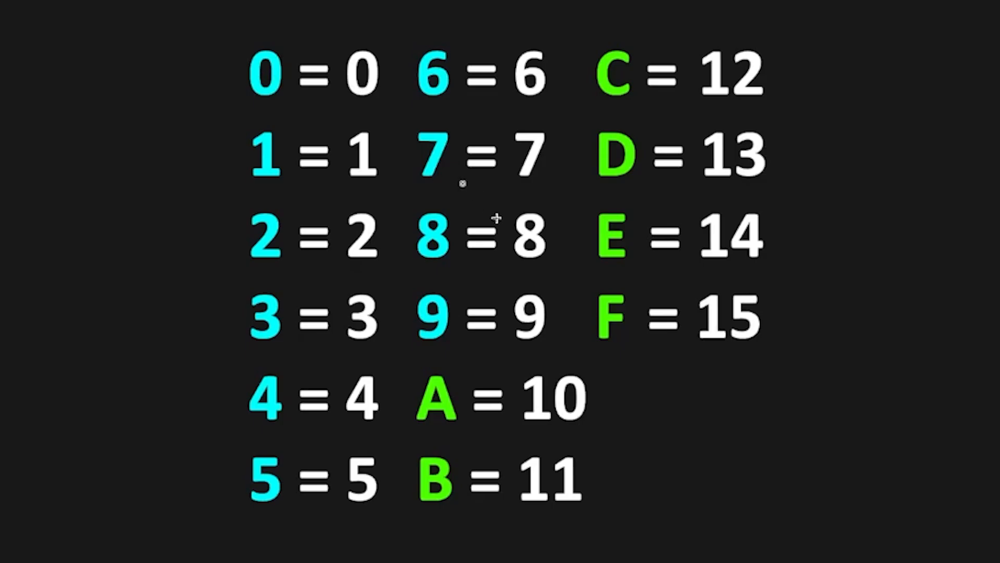
{"action": "mouse_move", "coordinate": [619, 286]}
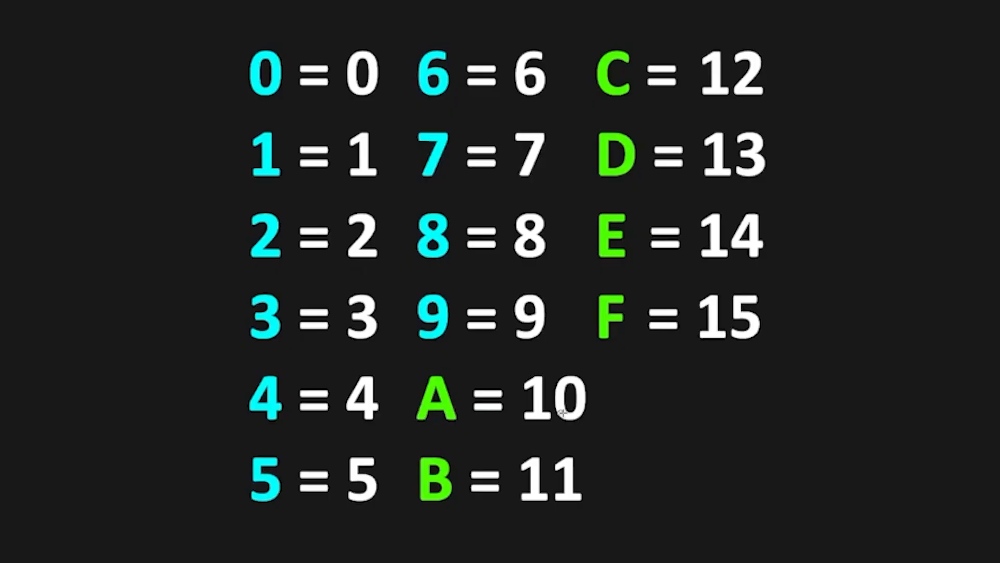
{"action": "mouse_move", "coordinate": [604, 337]}
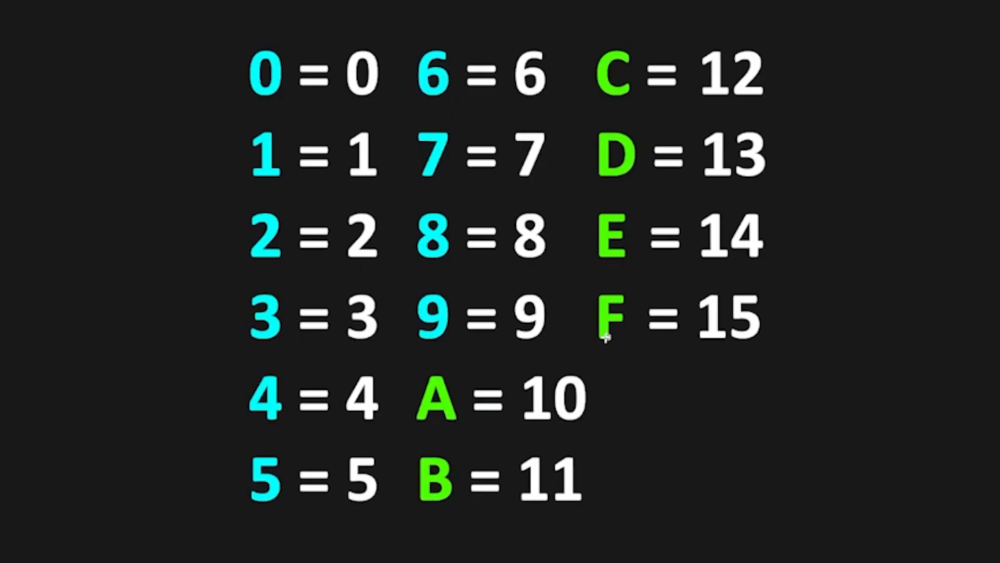